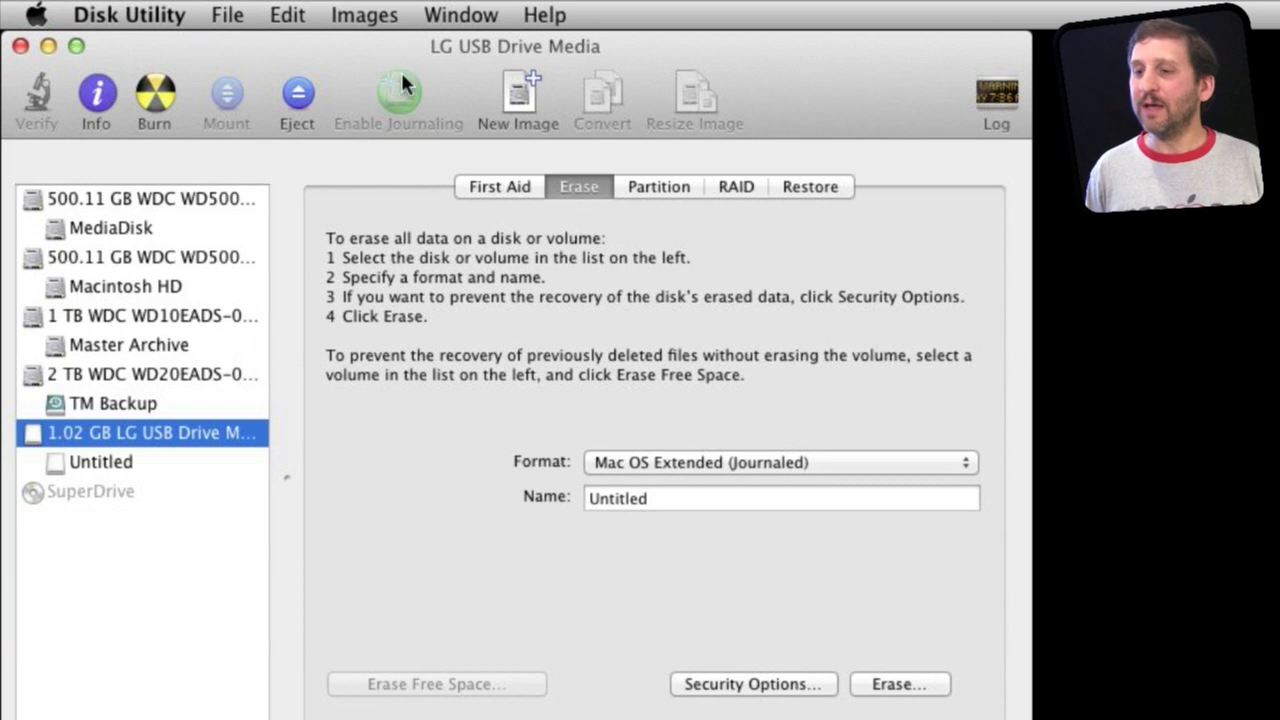
{"action": "mouse_move", "coordinate": [190, 55]}
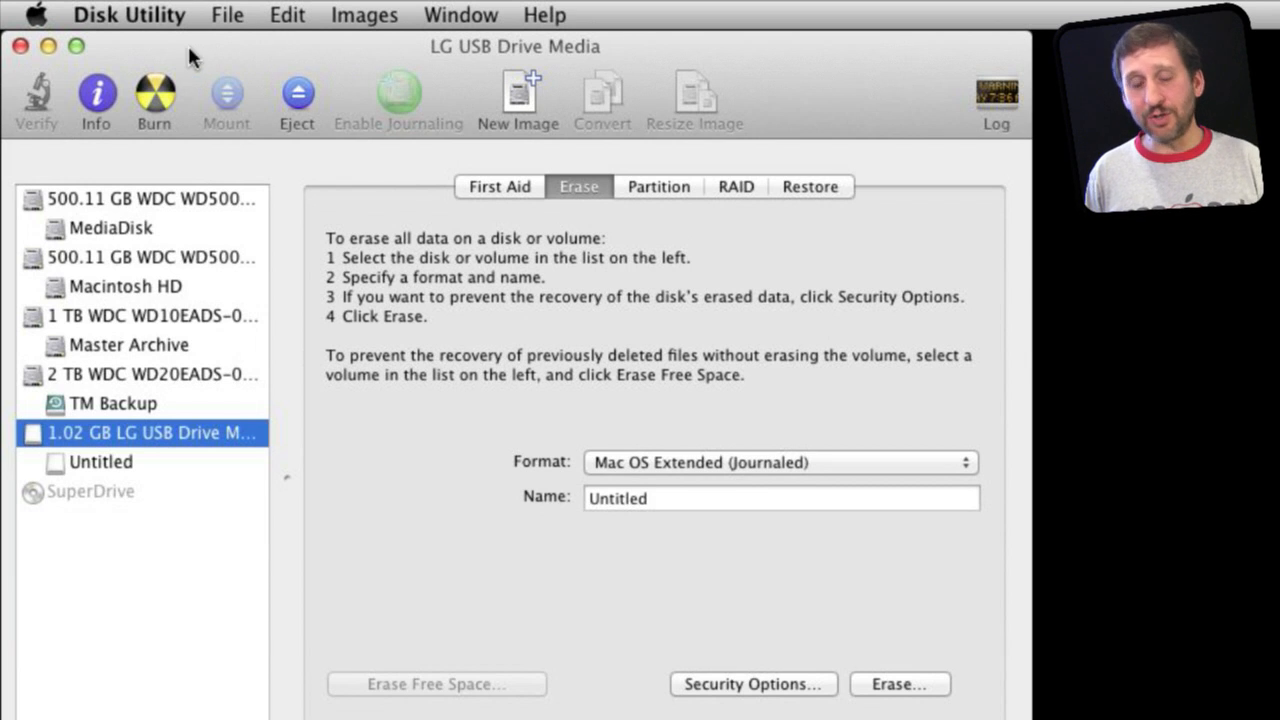
{"action": "mouse_move", "coordinate": [98, 433]}
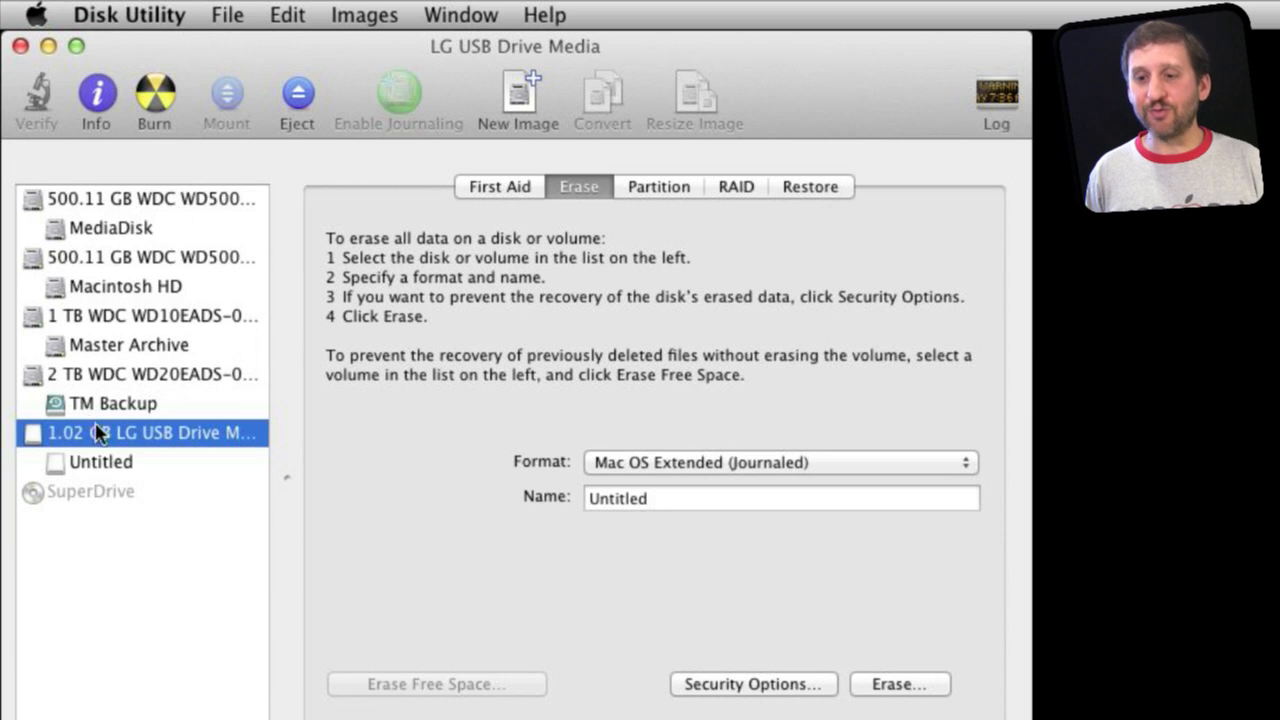
{"action": "mouse_move", "coordinate": [185, 443]}
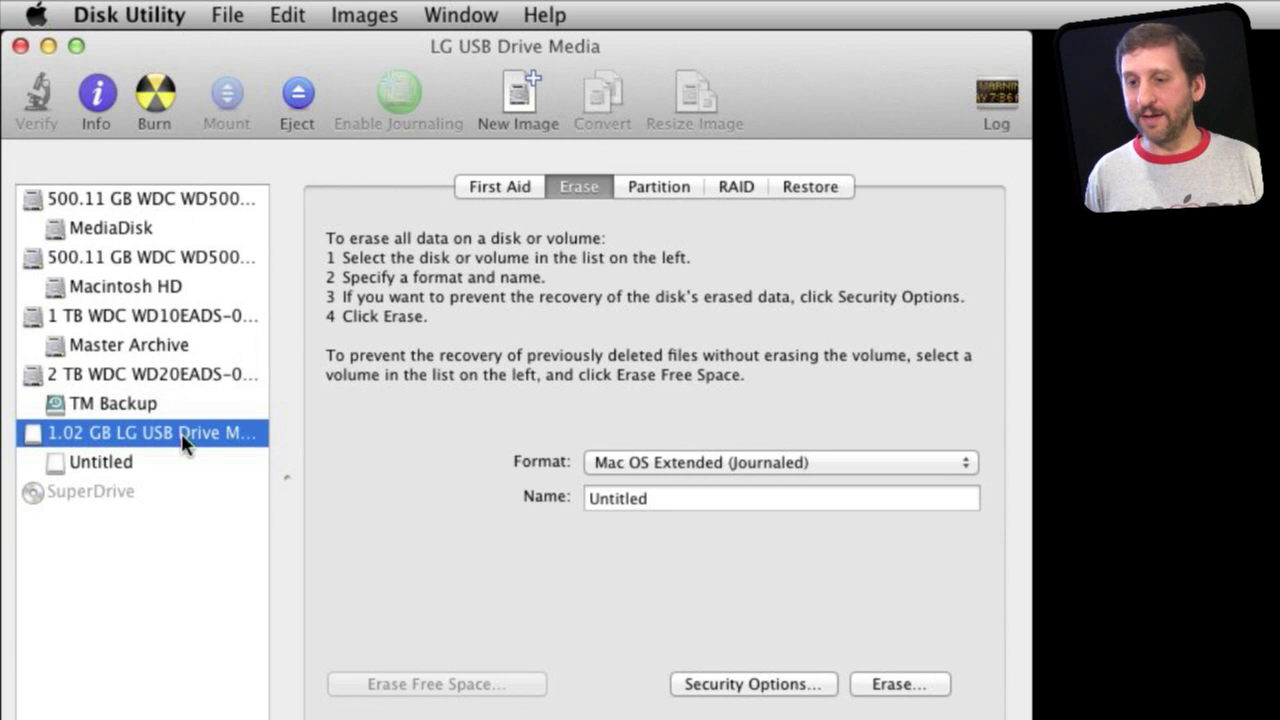
Step: Select the 1.02 GB LG USB drive and choose Mac OS Extended (Journaled, Encrypted) as the format
{"action": "left_click", "coordinate": [100, 461]}
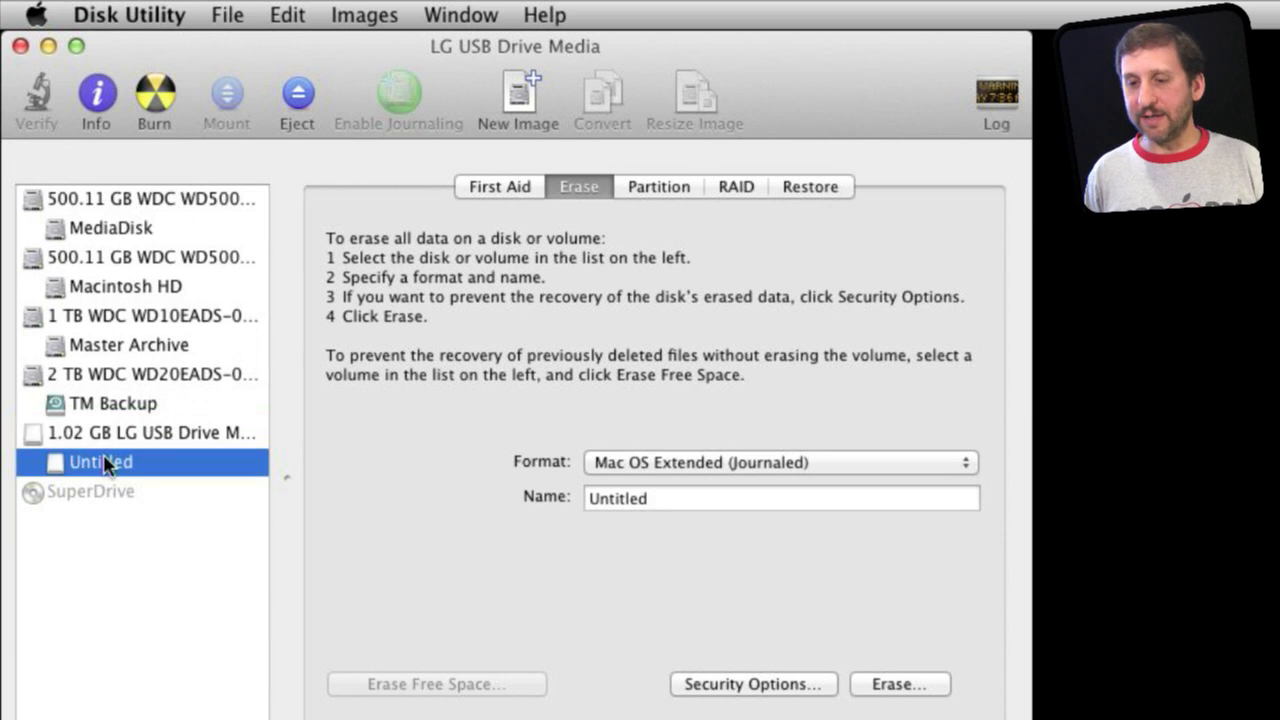
{"action": "left_click", "coordinate": [150, 432]}
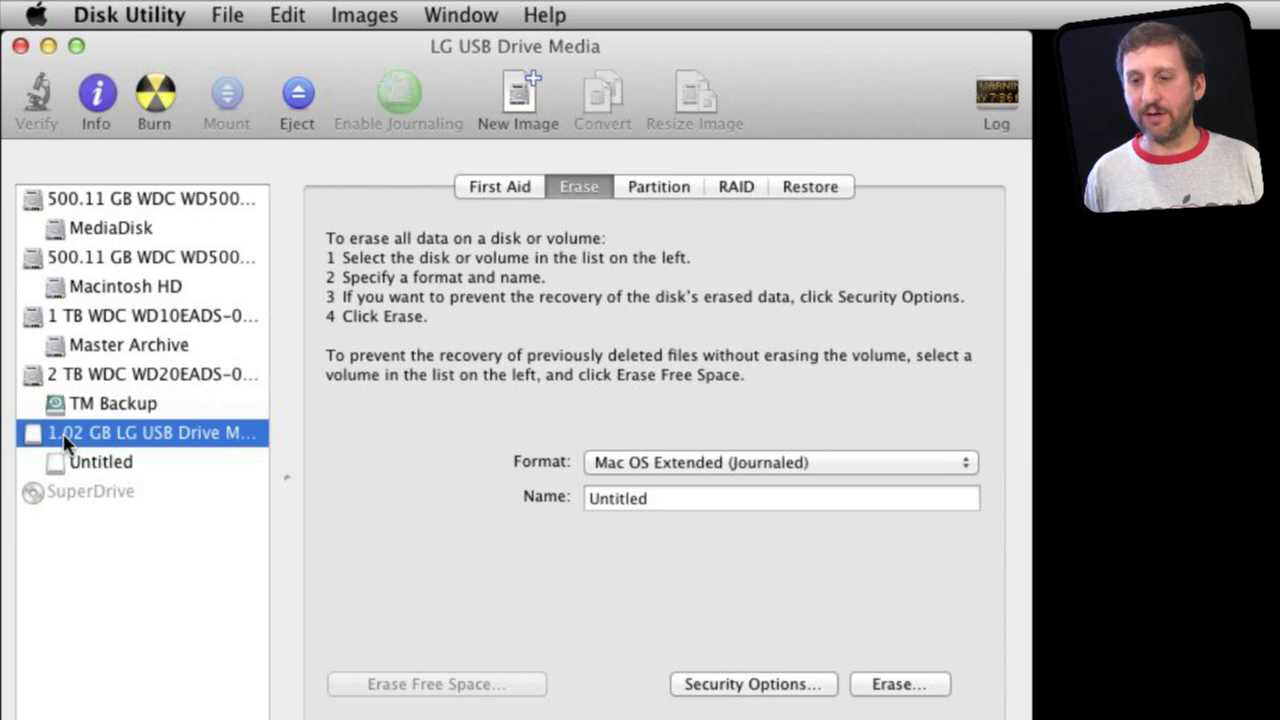
{"action": "mouse_move", "coordinate": [595, 240]}
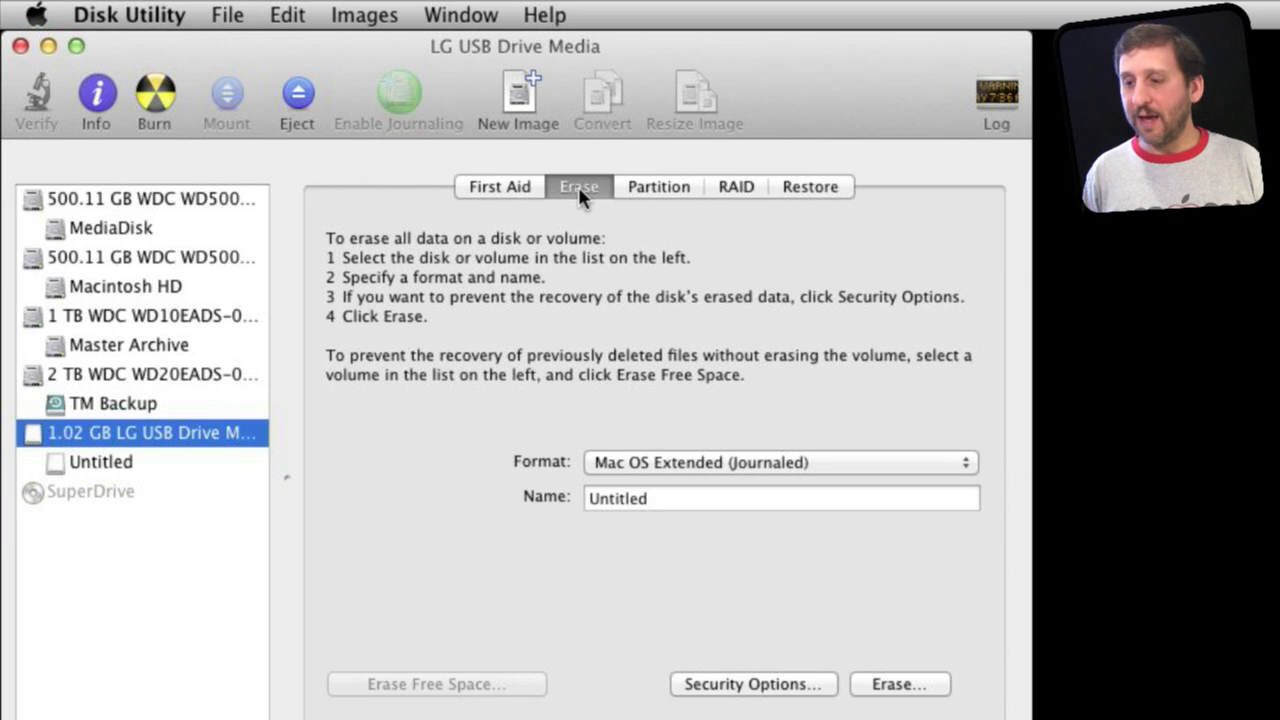
{"action": "left_click", "coordinate": [780, 462]}
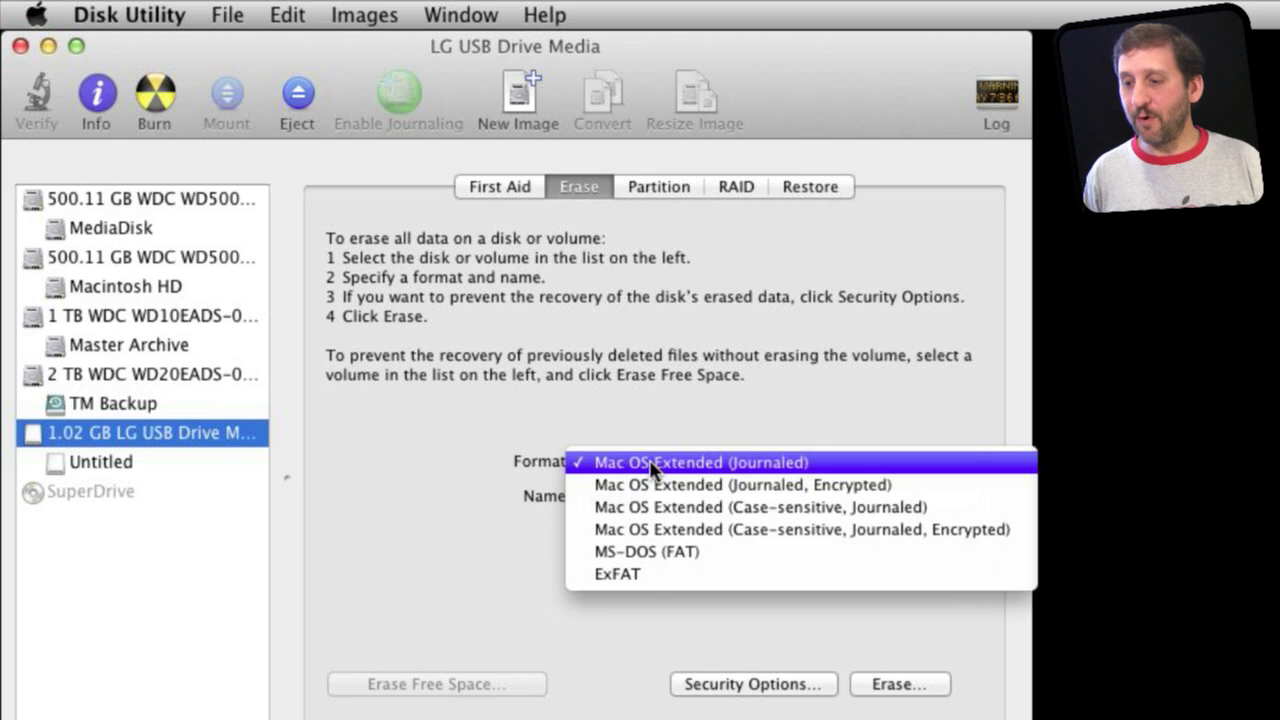
{"action": "mouse_move", "coordinate": [647, 551]}
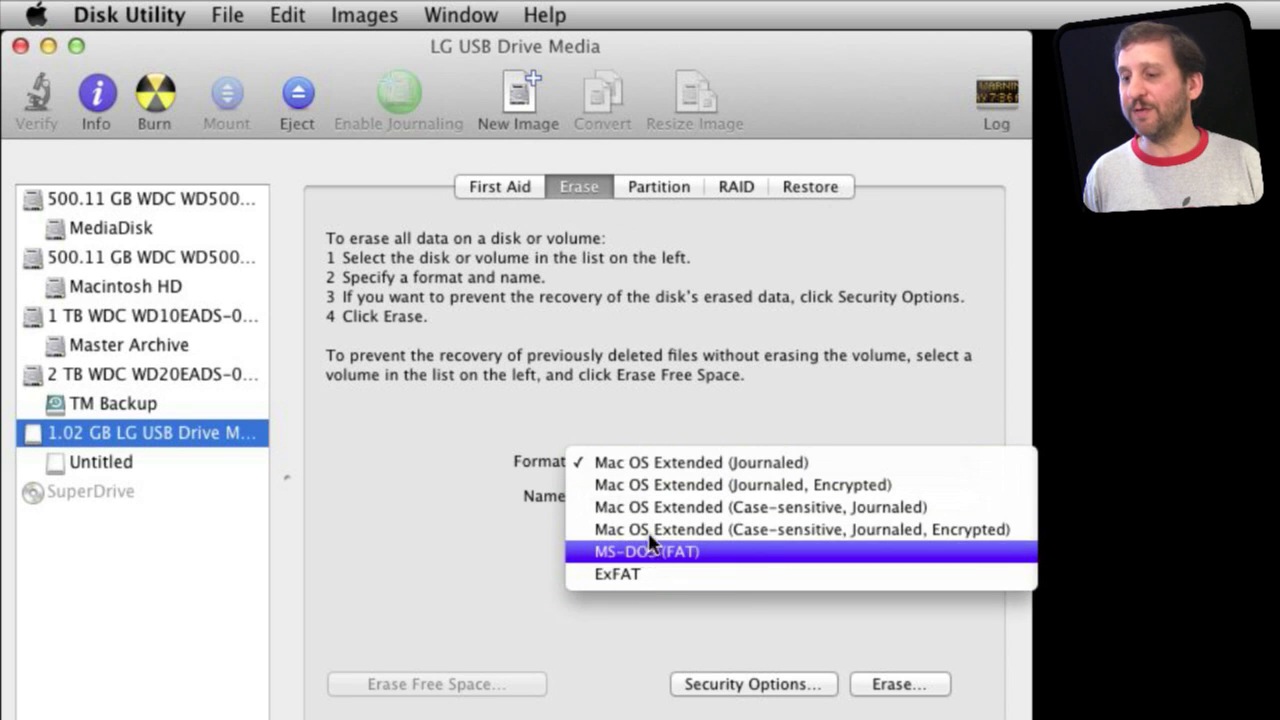
{"action": "mouse_move", "coordinate": [670, 462]}
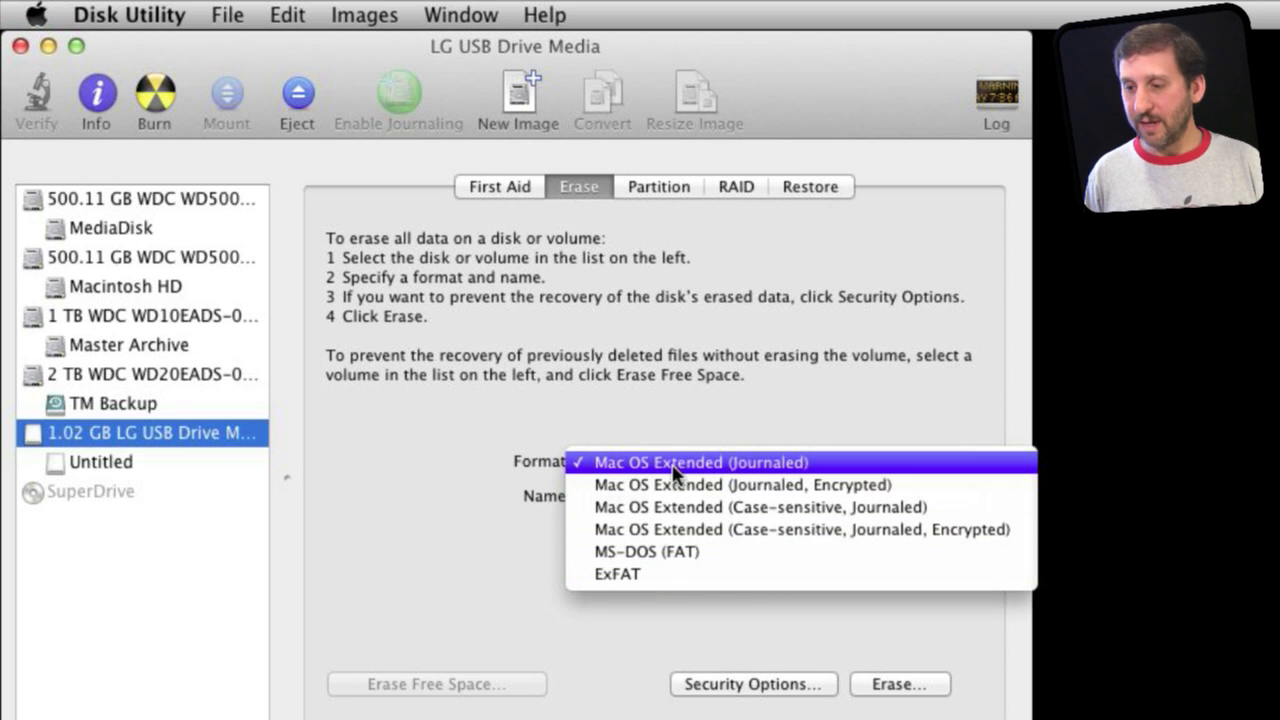
{"action": "left_click", "coordinate": [700, 462]}
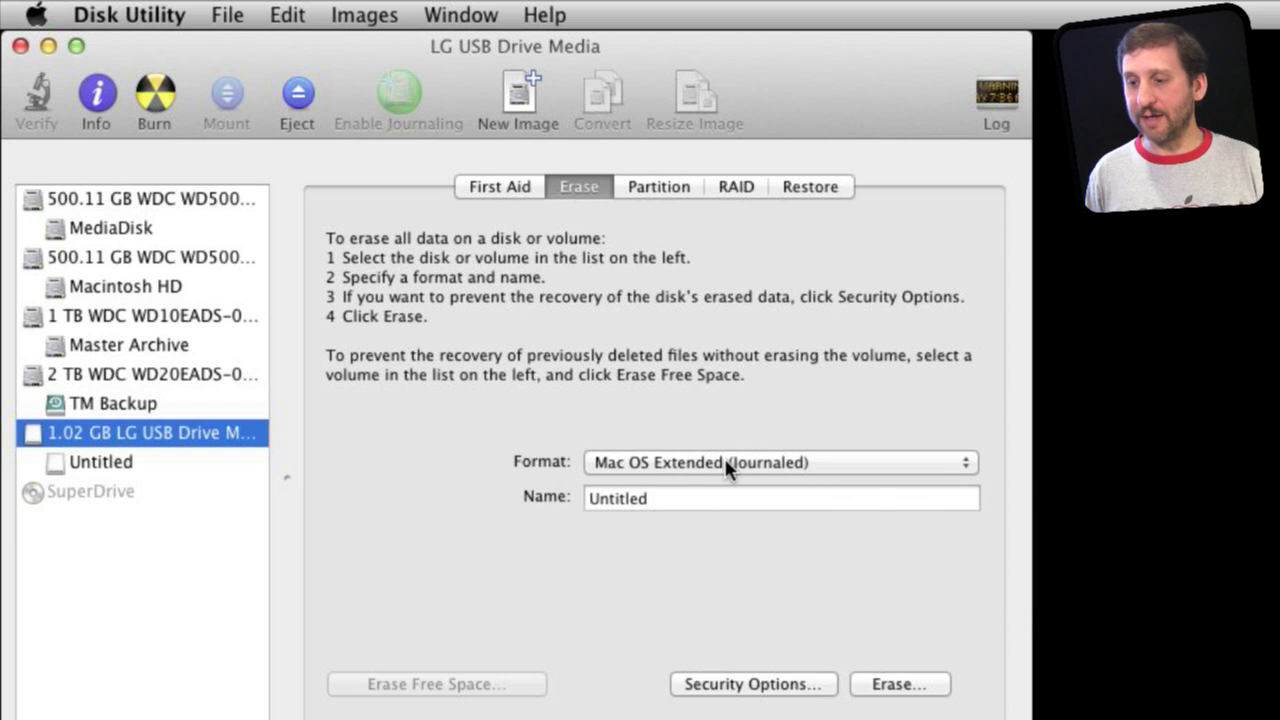
{"action": "left_click", "coordinate": [780, 462]}
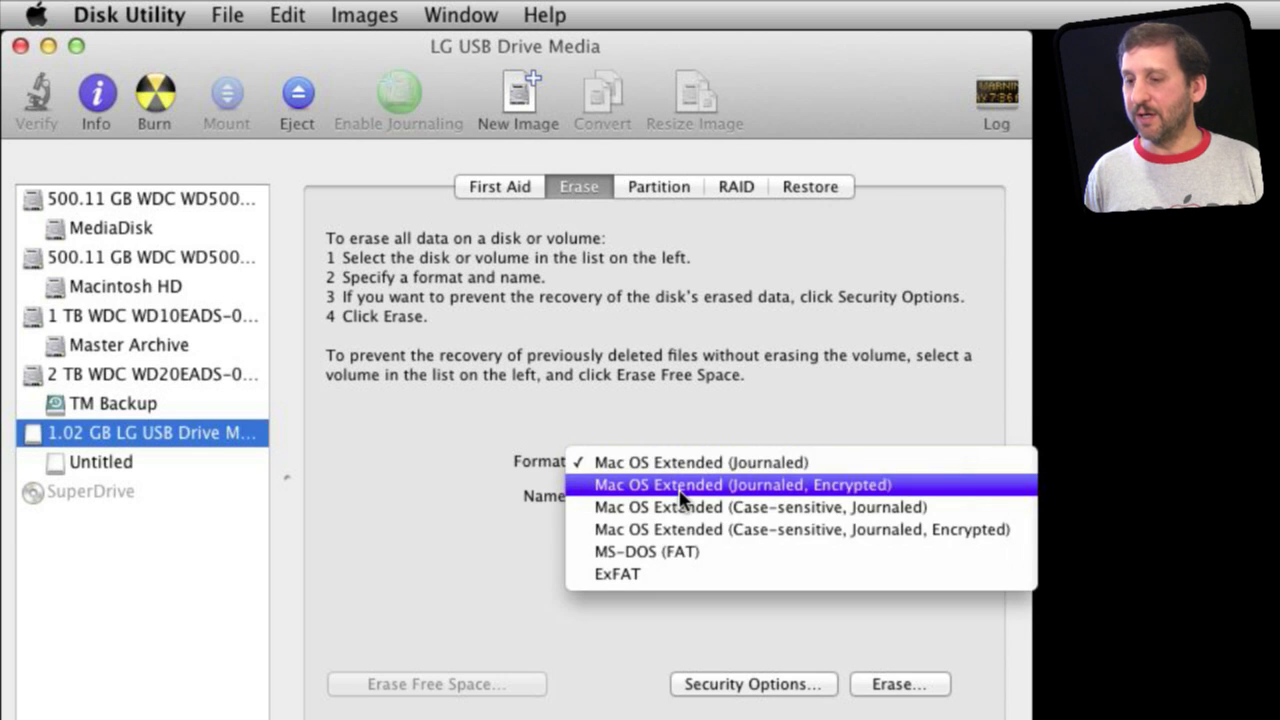
{"action": "mouse_move", "coordinate": [695, 497]}
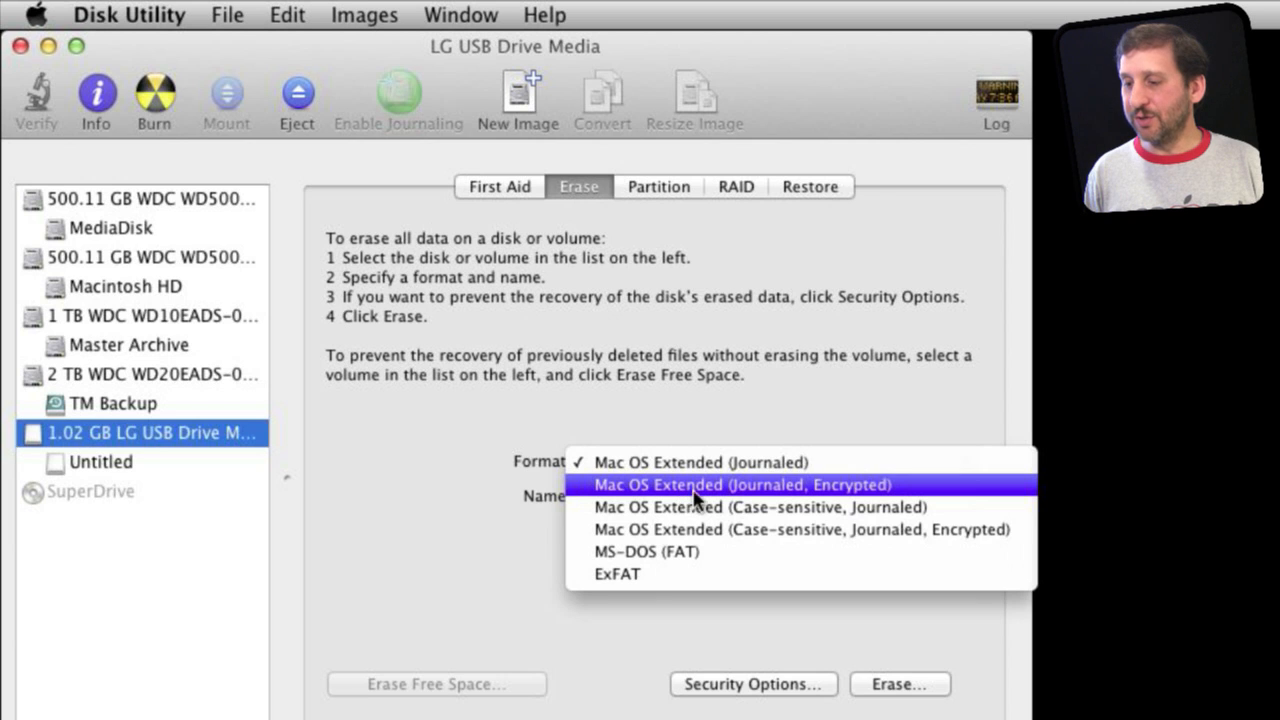
{"action": "left_click", "coordinate": [741, 484]}
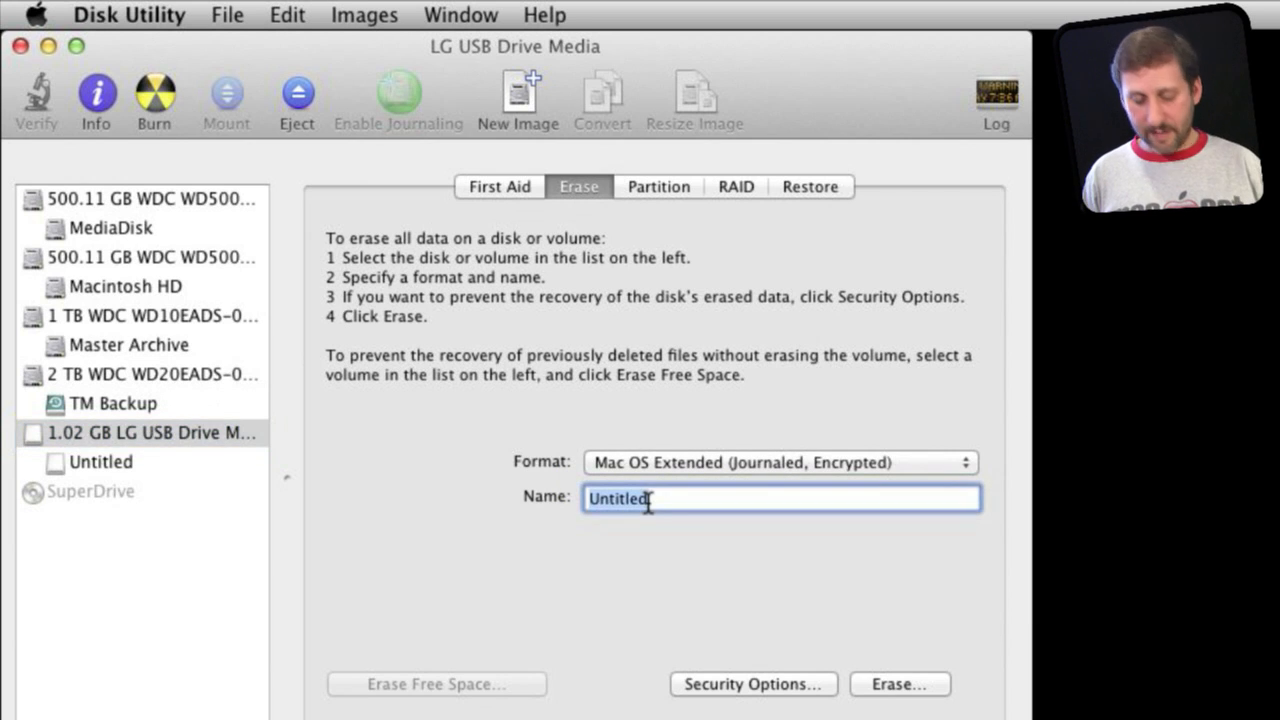
Step: Name the volume 'My Secret Files' and start the erase
{"action": "type", "text": "My"}
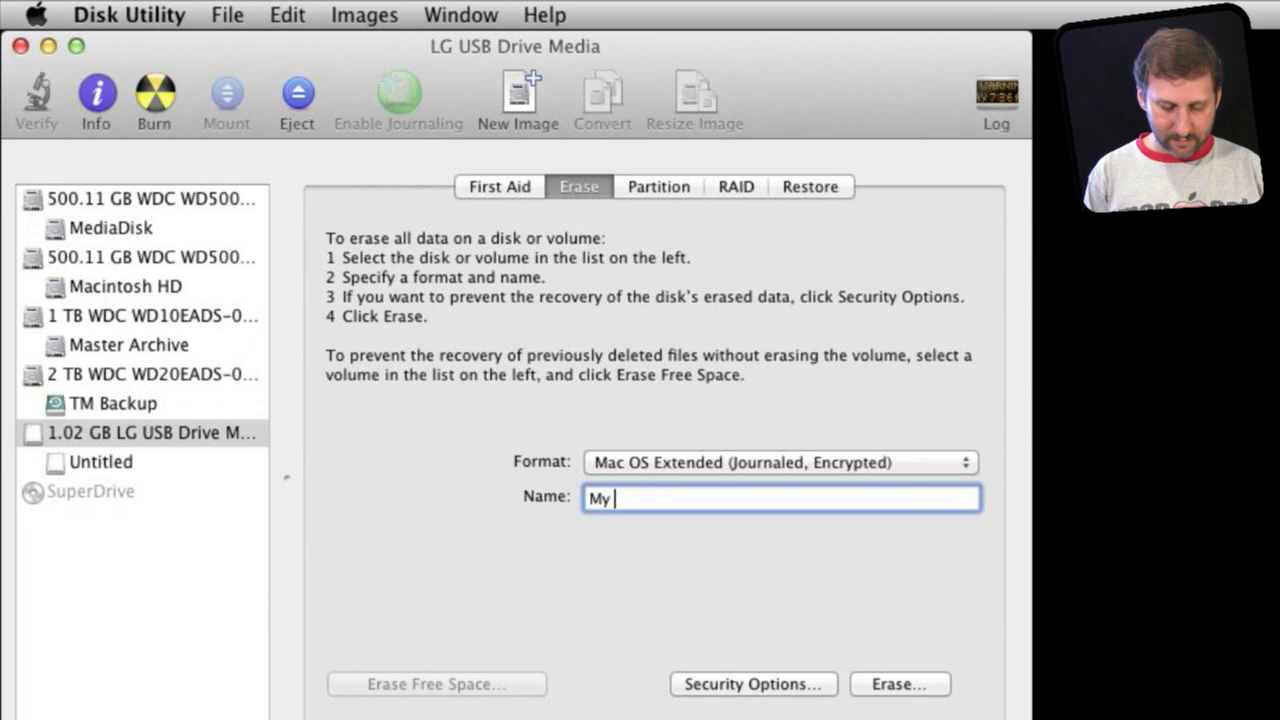
{"action": "type", "text": "Secret File"}
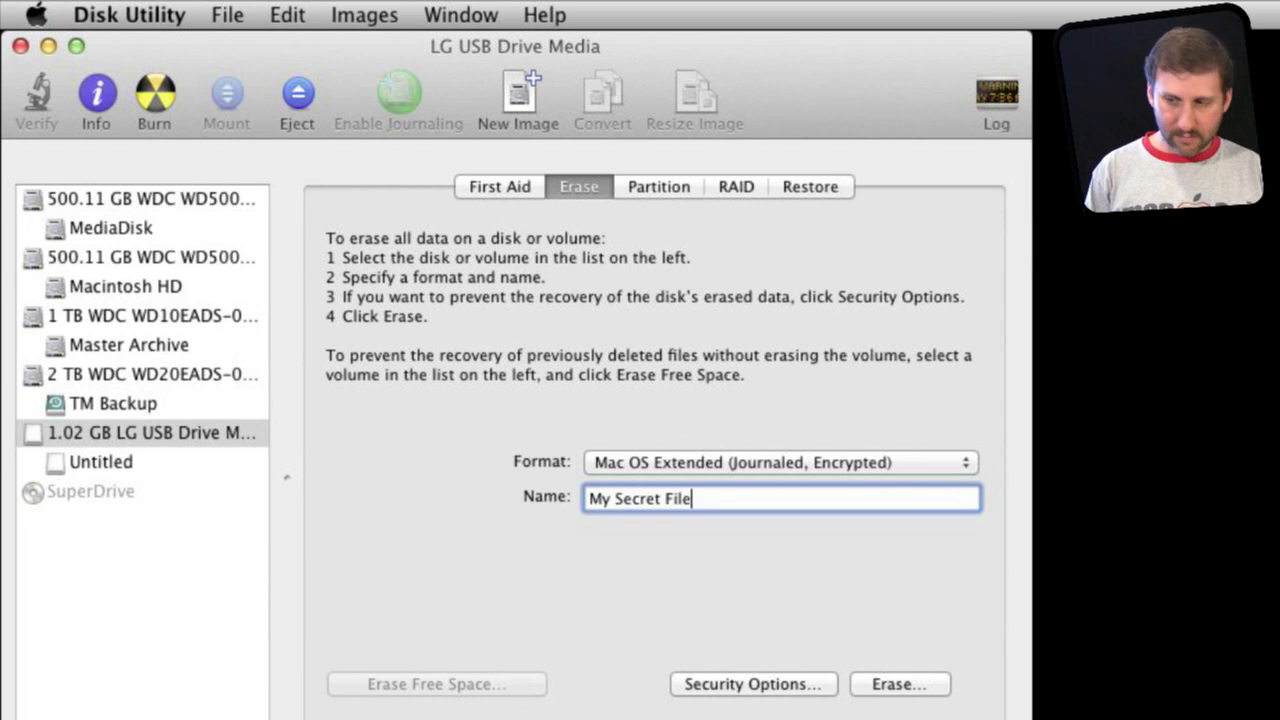
{"action": "type", "text": "s"}
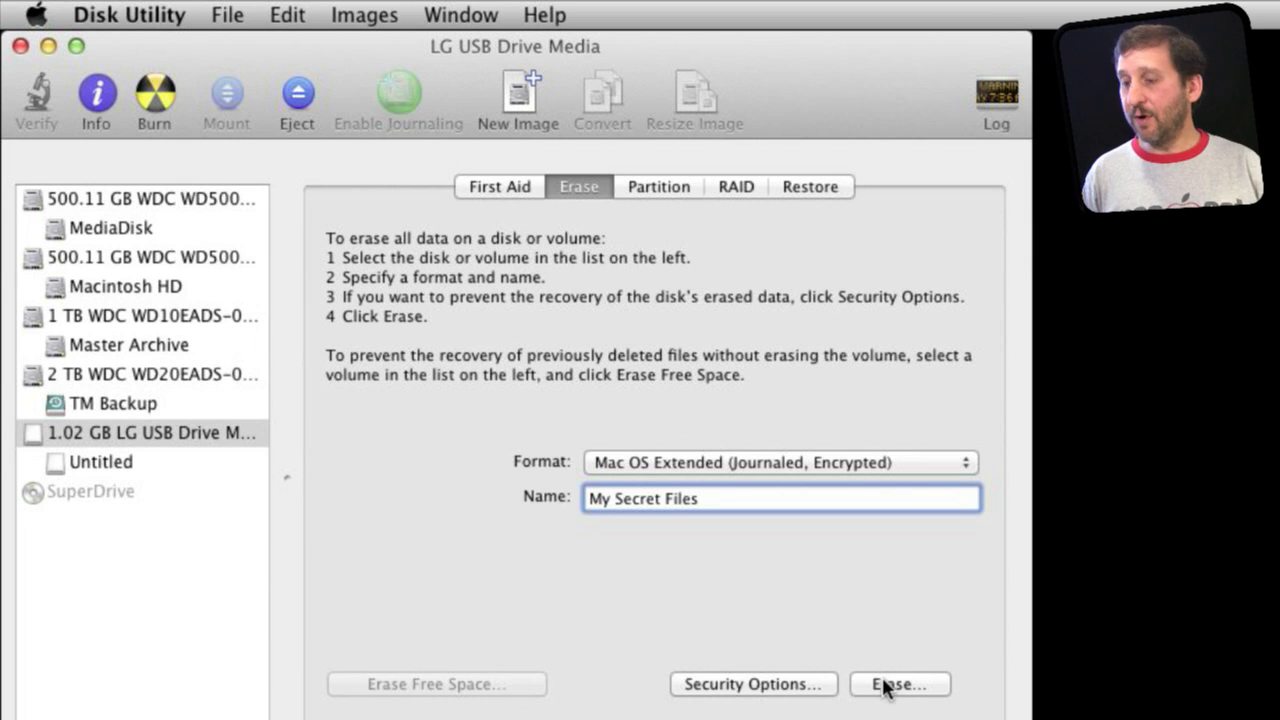
{"action": "left_click", "coordinate": [898, 684]}
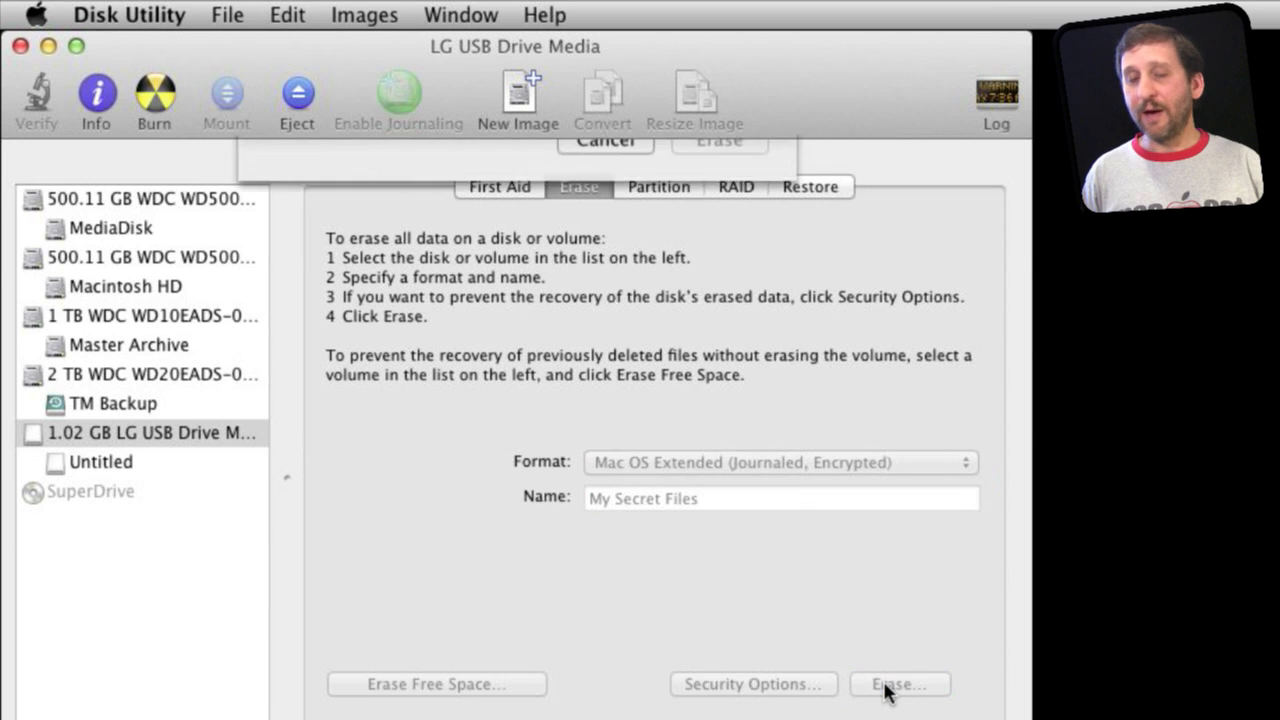
Step: Enter and verify the encryption password, leaving the hint empty
{"action": "left_click", "coordinate": [897, 684]}
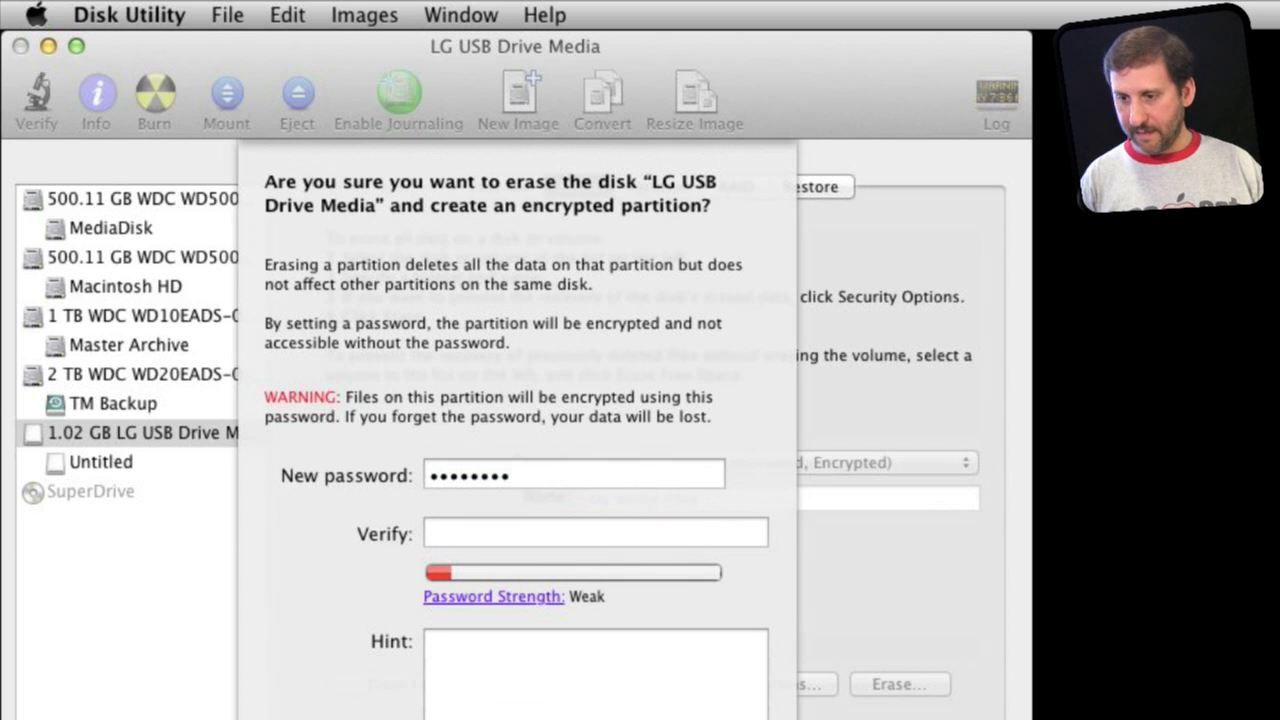
{"action": "type", "text": "••"}
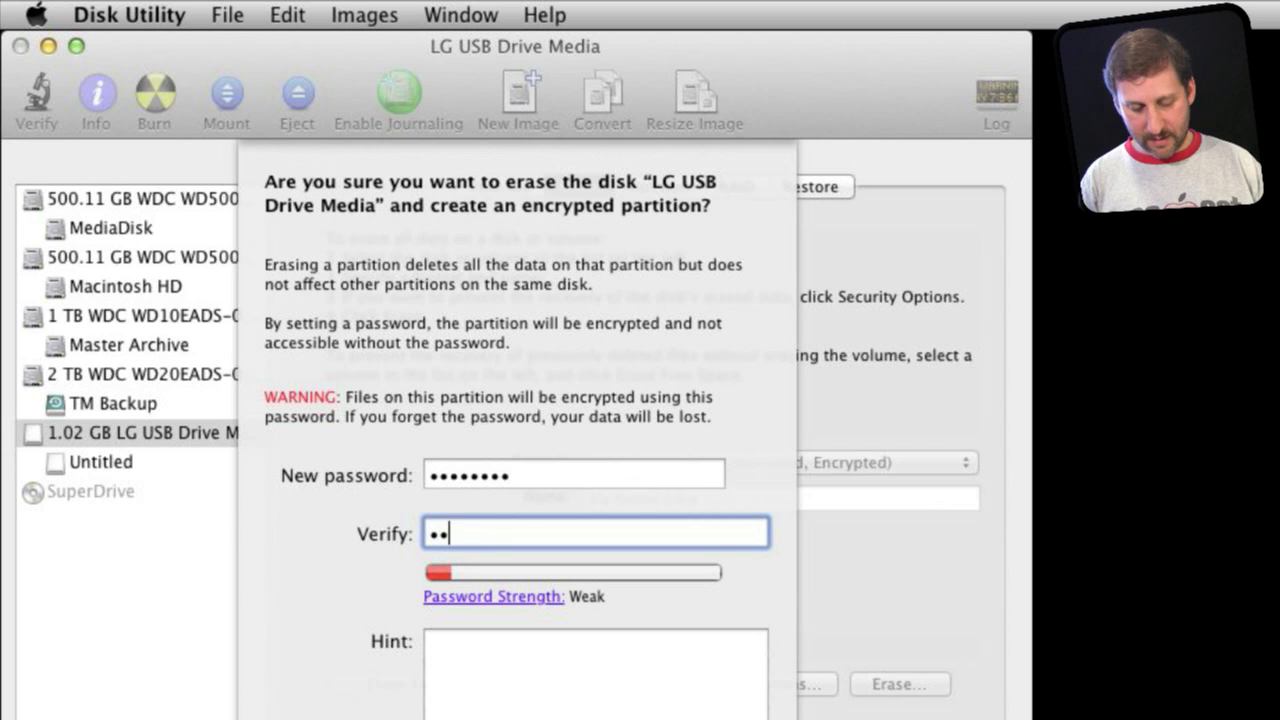
{"action": "type", "text": "••••••"}
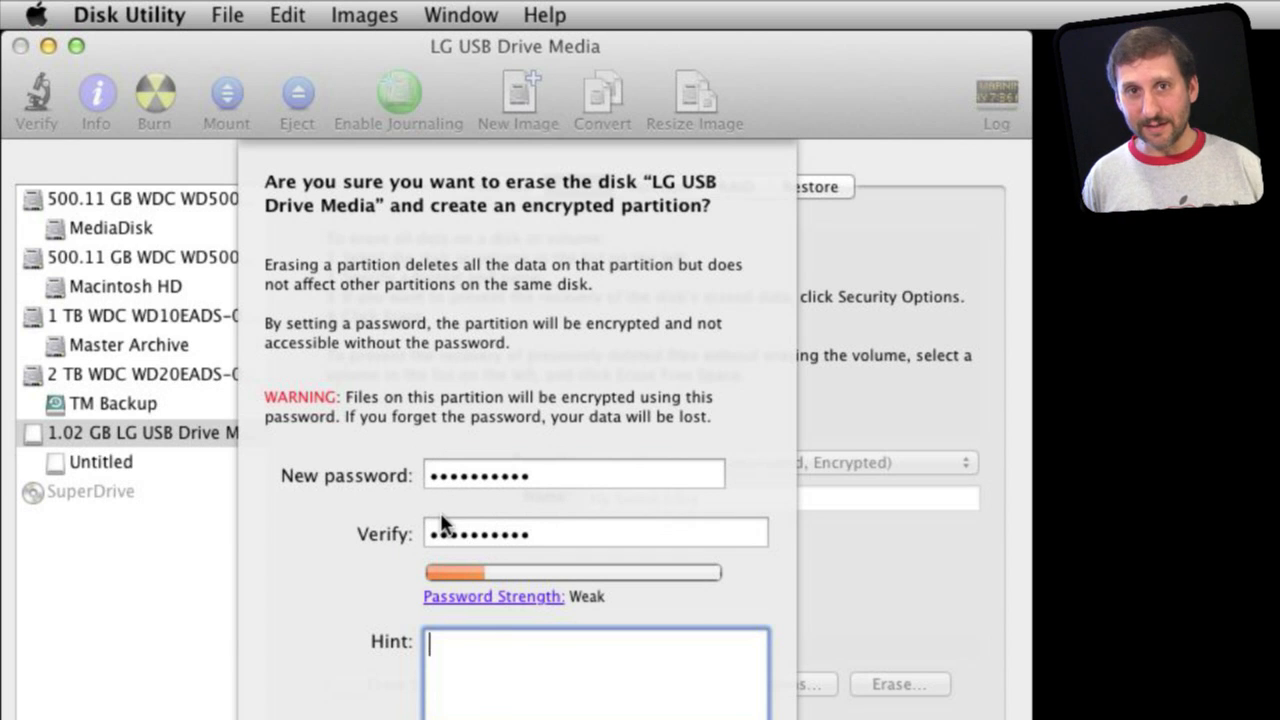
{"action": "mouse_move", "coordinate": [553, 480]}
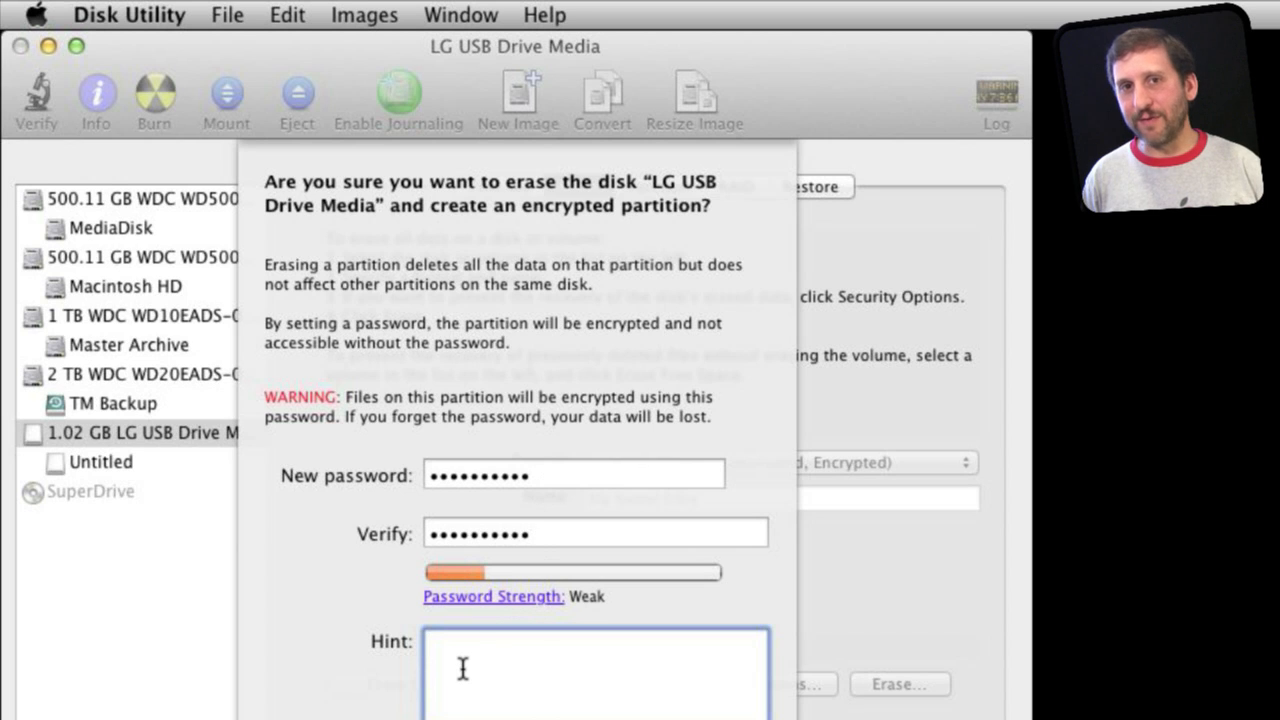
{"action": "mouse_move", "coordinate": [456, 664]}
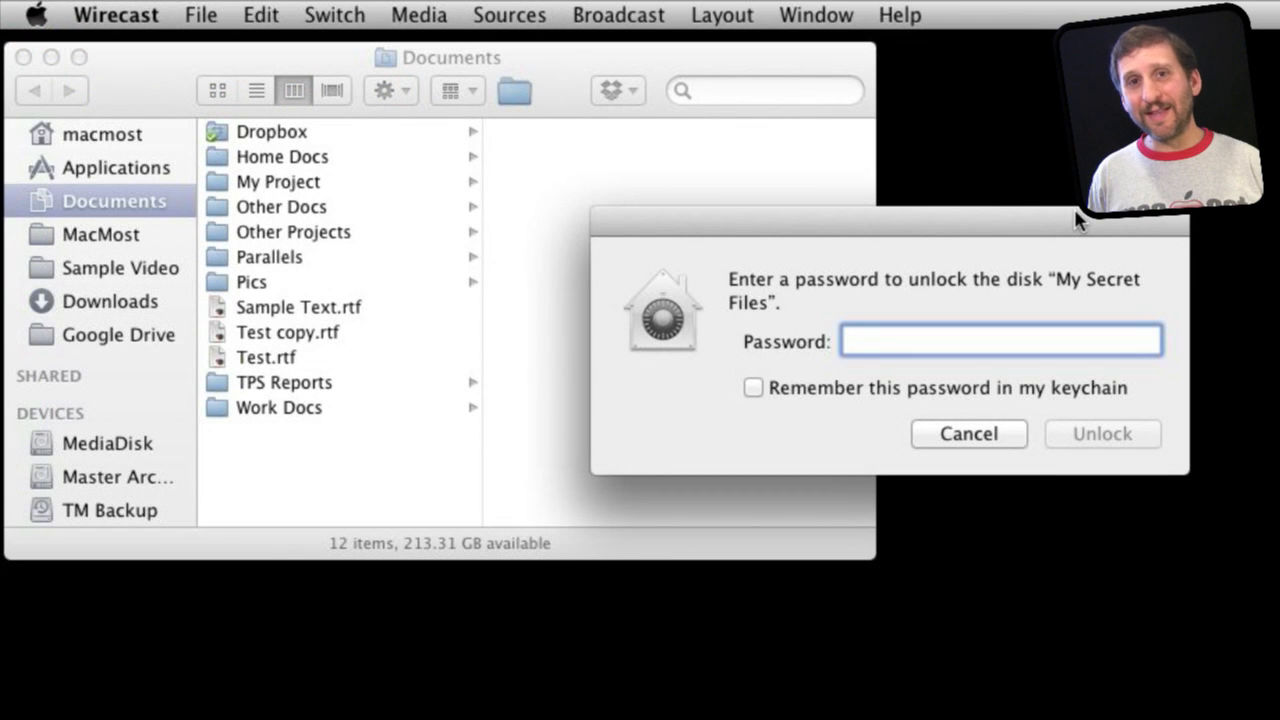
{"action": "mouse_move", "coordinate": [877, 300]}
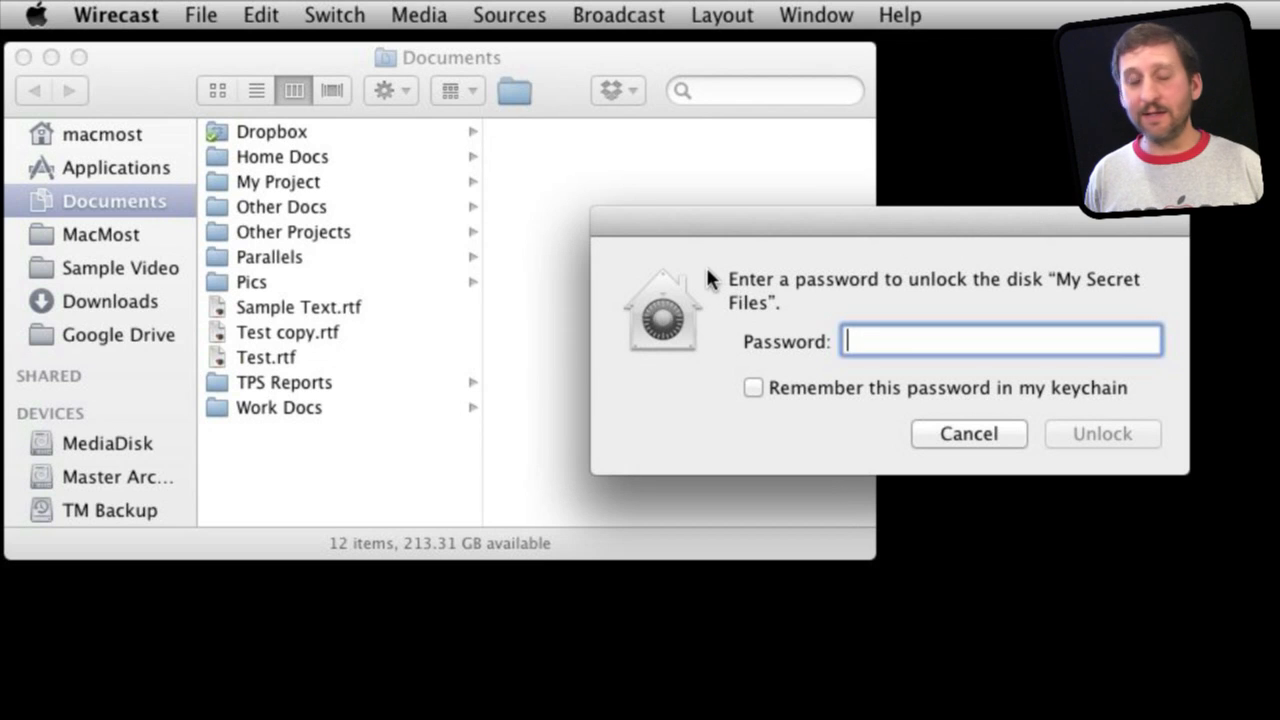
{"action": "mouse_move", "coordinate": [815, 323]}
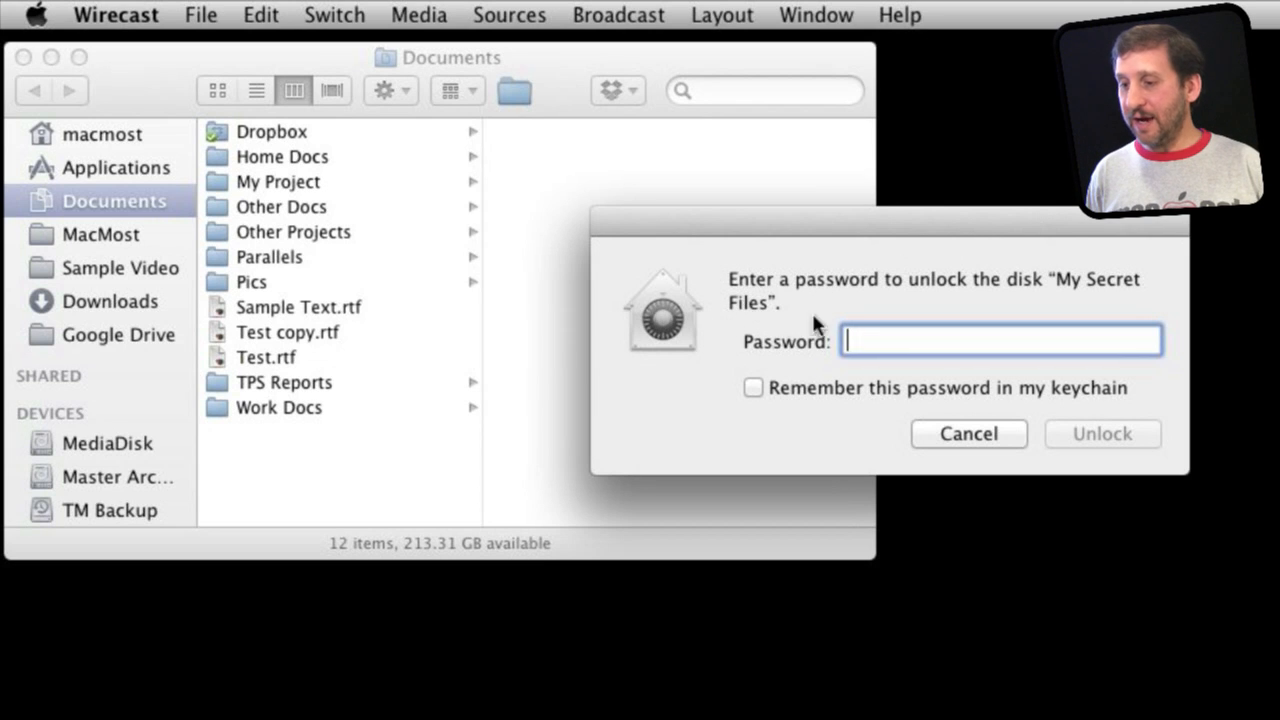
{"action": "mouse_move", "coordinate": [838, 355]}
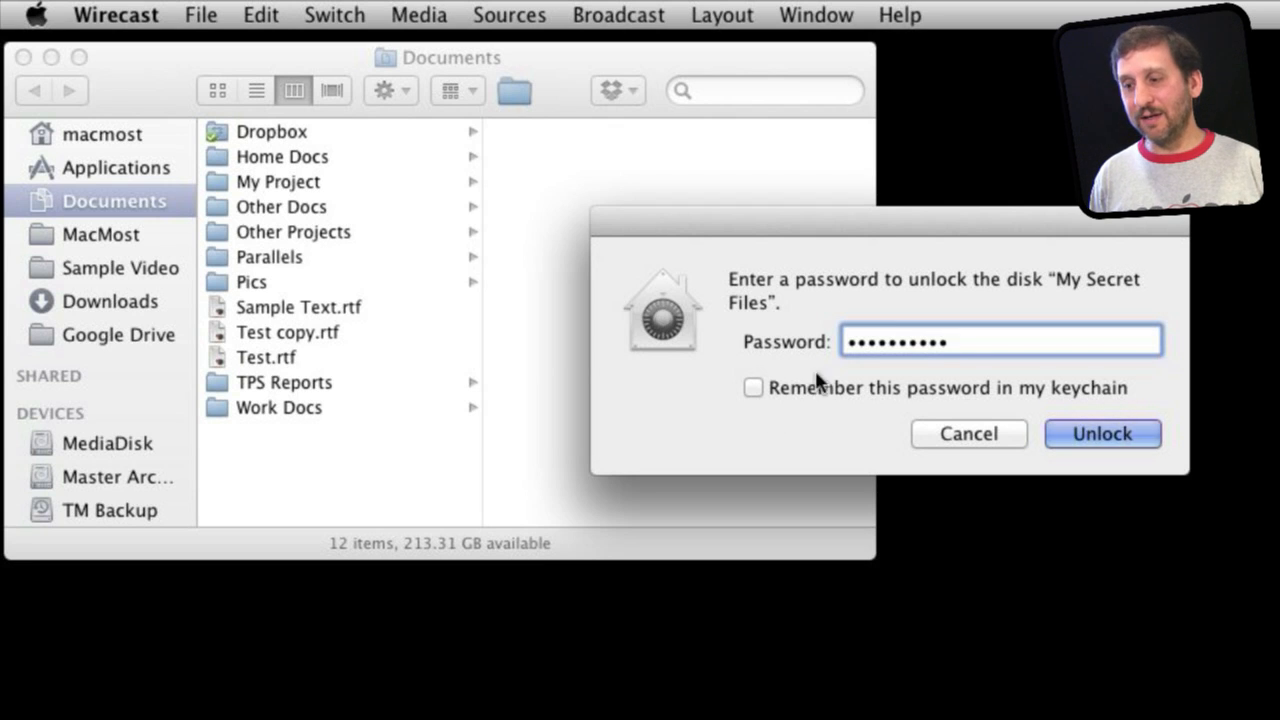
{"action": "mouse_move", "coordinate": [1010, 430]}
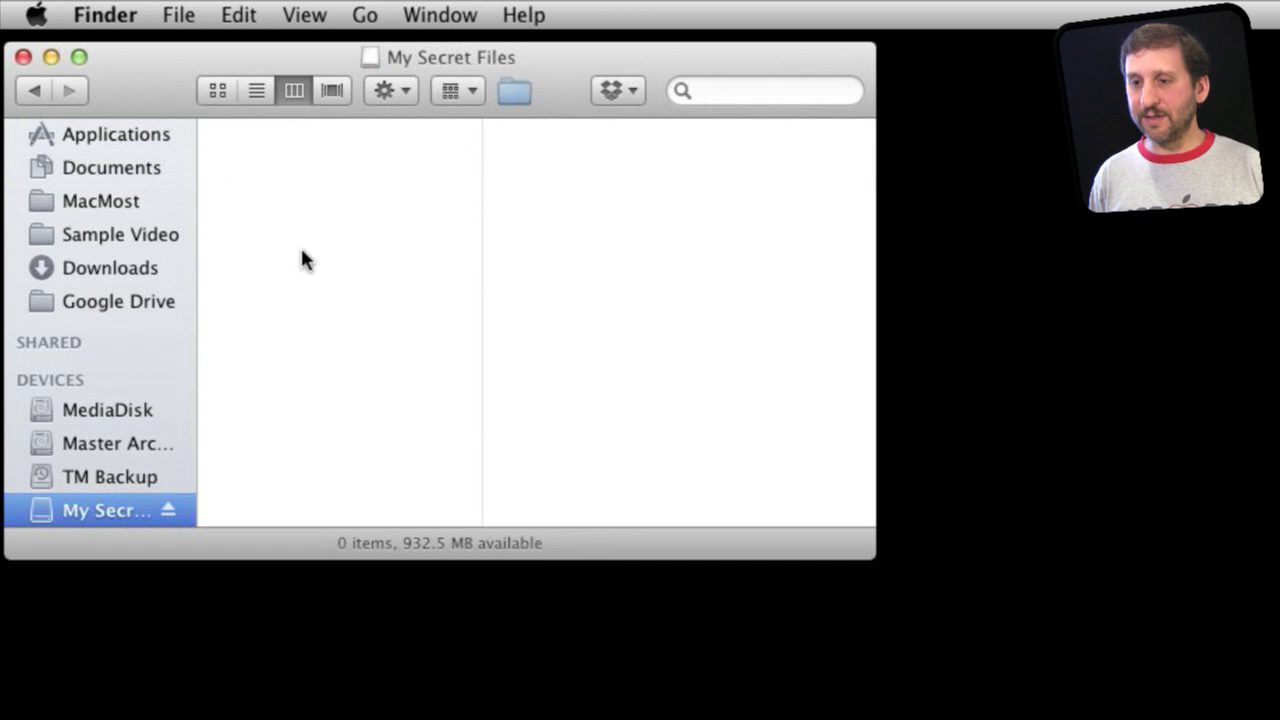
{"action": "mouse_move", "coordinate": [350, 178]}
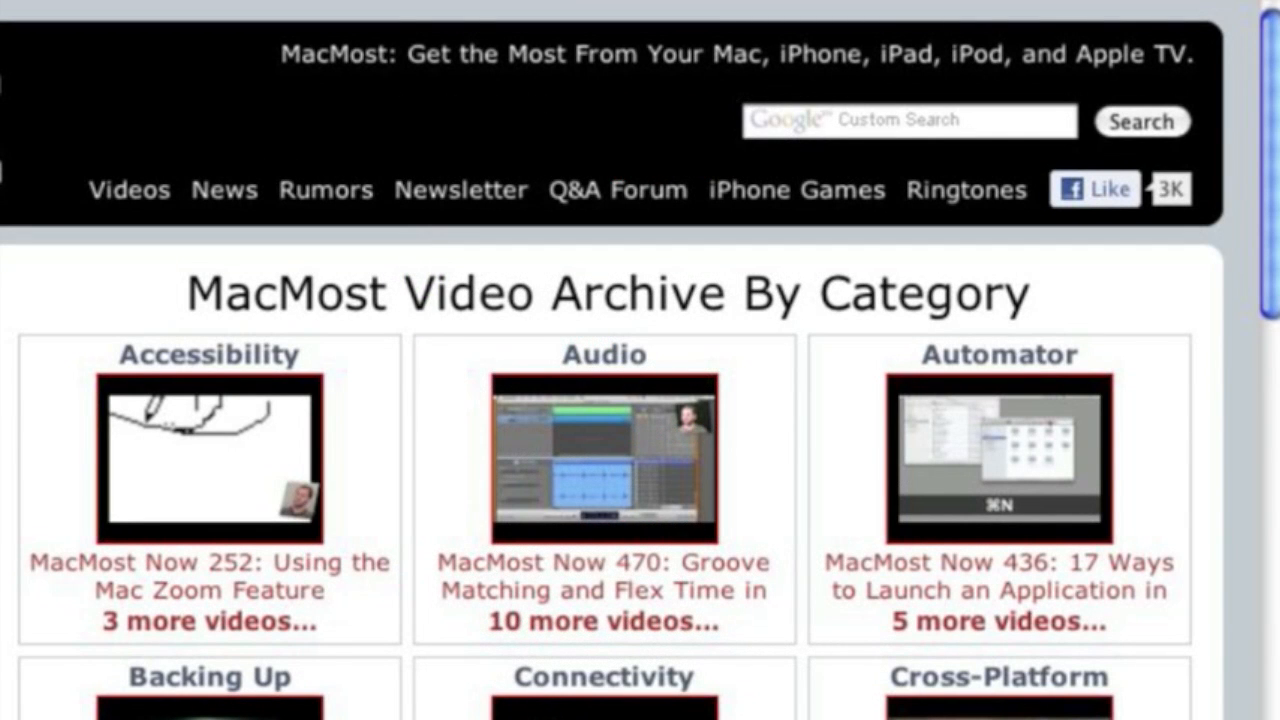
{"action": "mouse_move", "coordinate": [130, 225]}
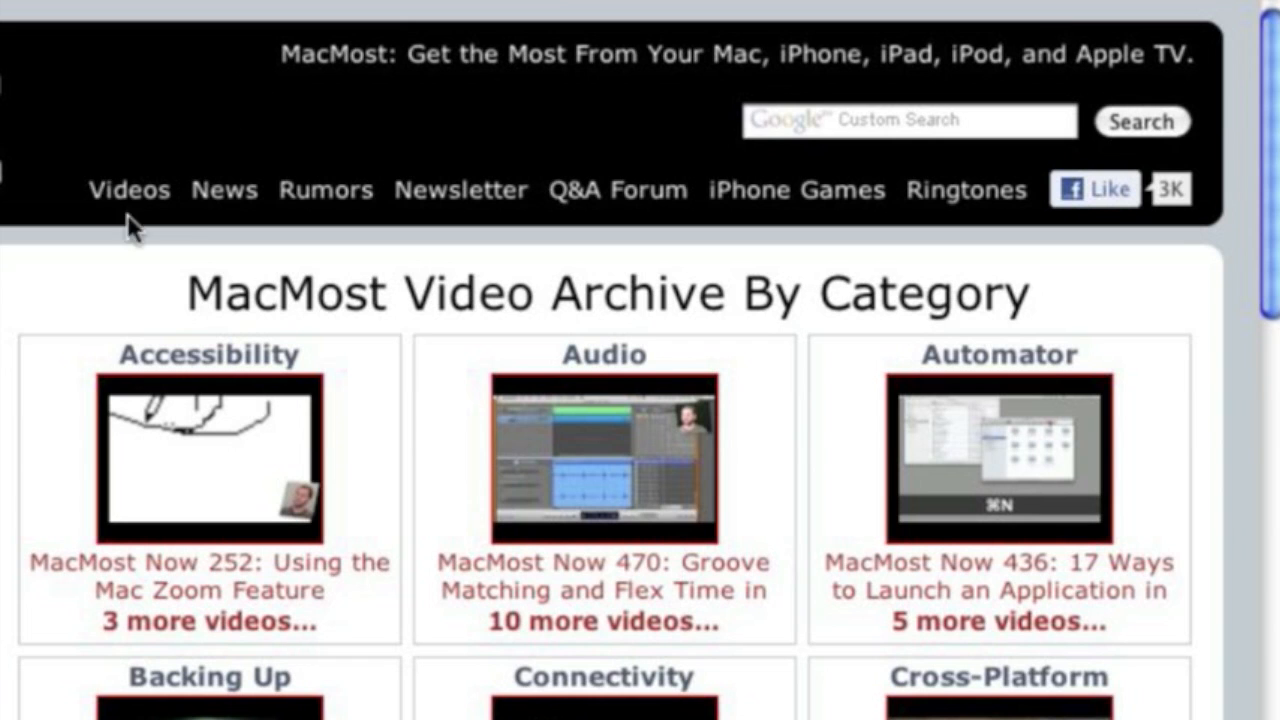
{"action": "mouse_move", "coordinate": [130, 215]}
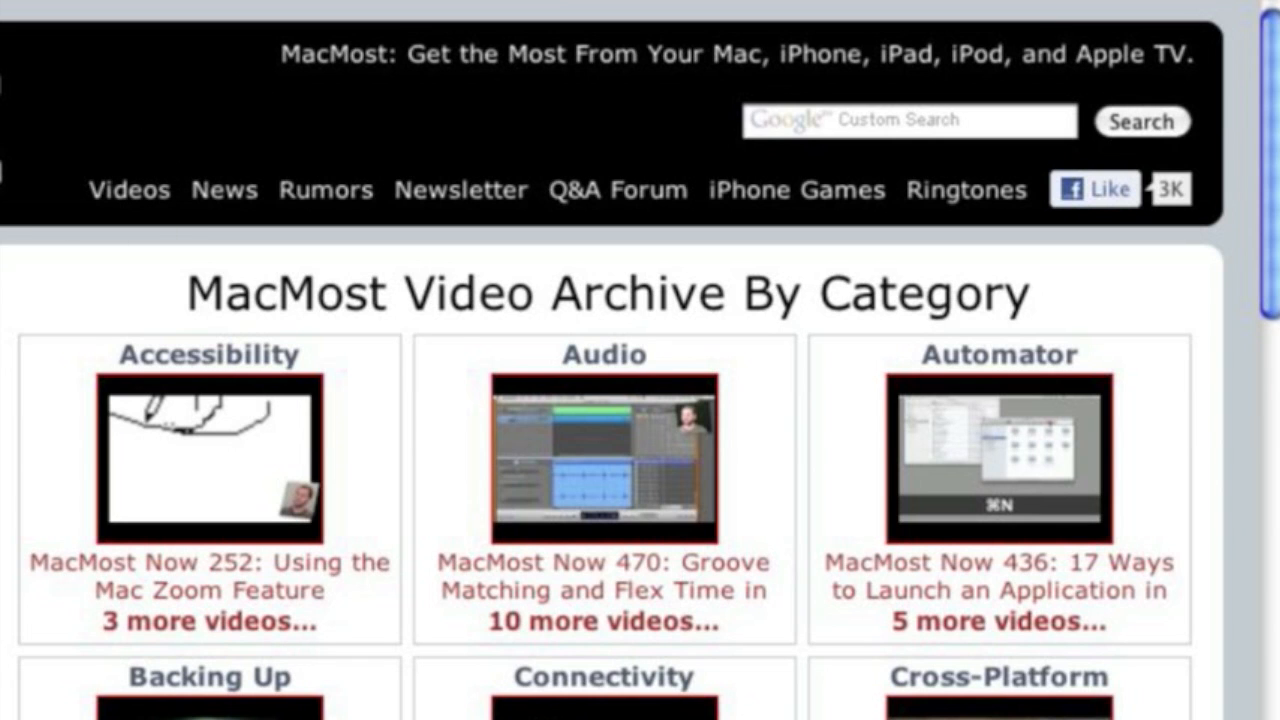
{"action": "scroll", "scroll_direction": "down", "scroll_amount": 3}
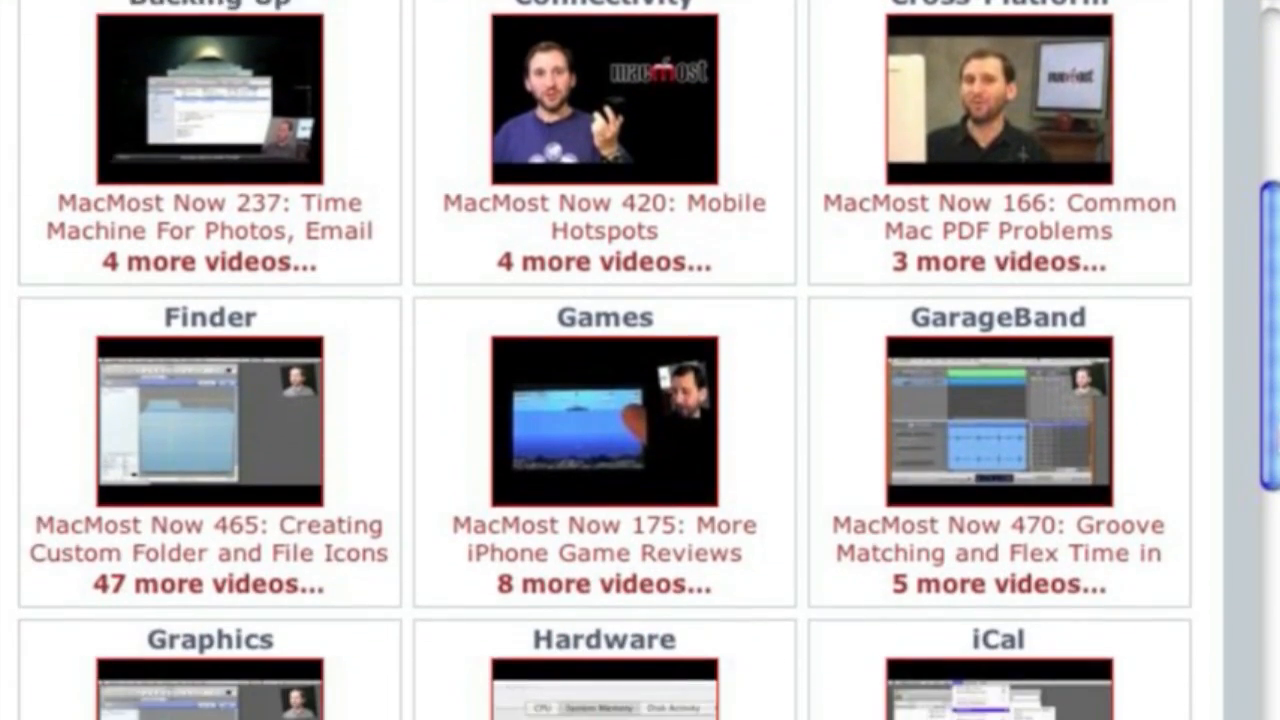
{"action": "scroll", "scroll_direction": "down", "scroll_amount": 3}
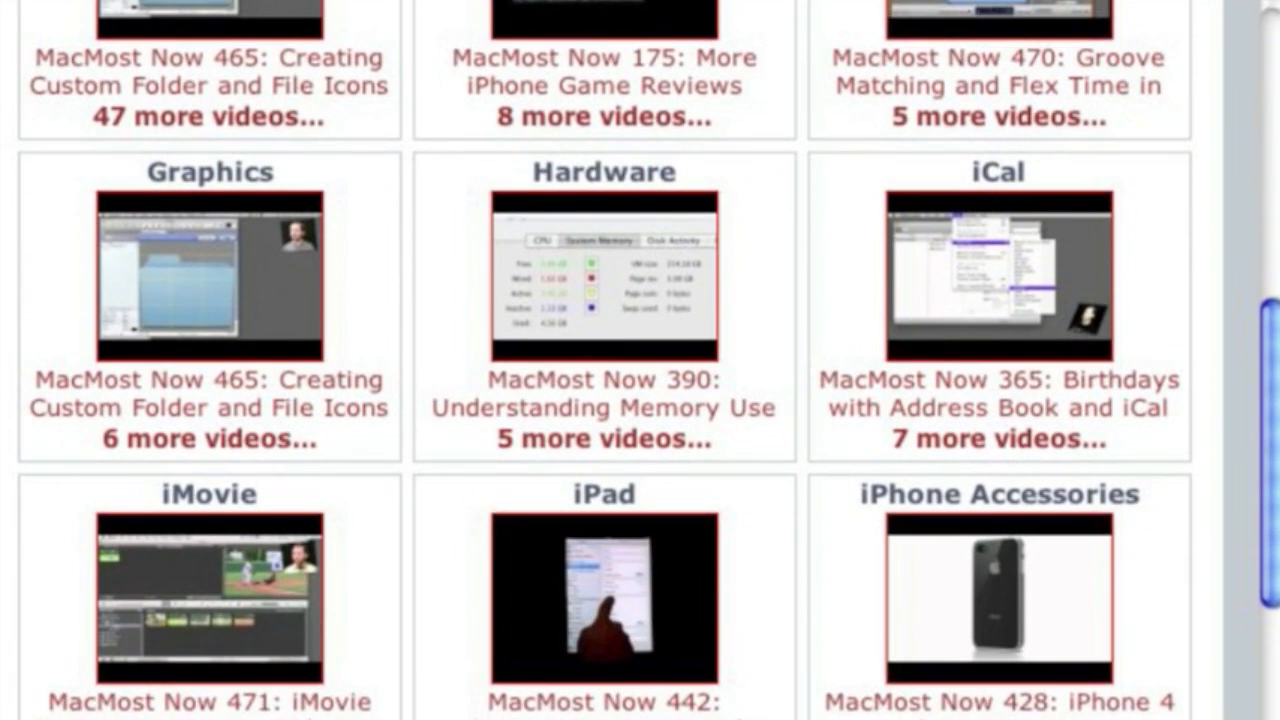